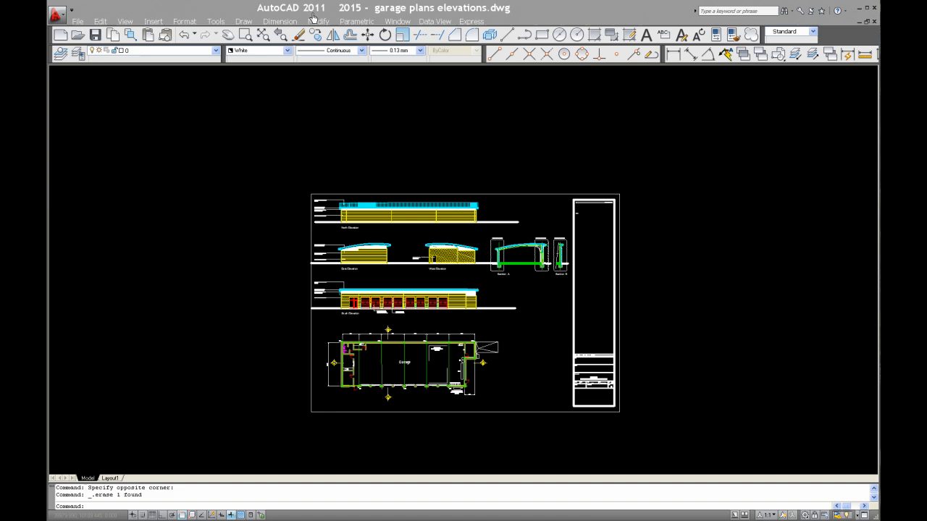
{"action": "mouse_move", "coordinate": [223, 261]}
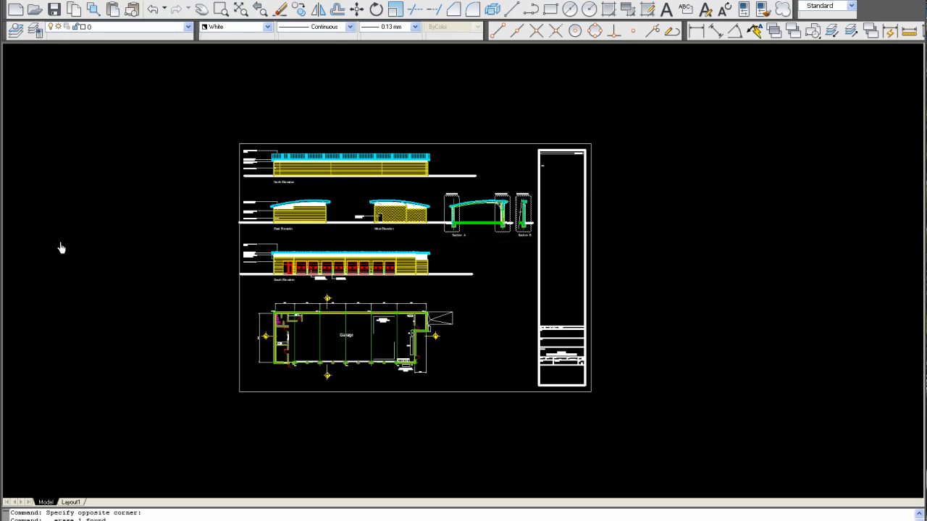
{"action": "mouse_move", "coordinate": [229, 301]}
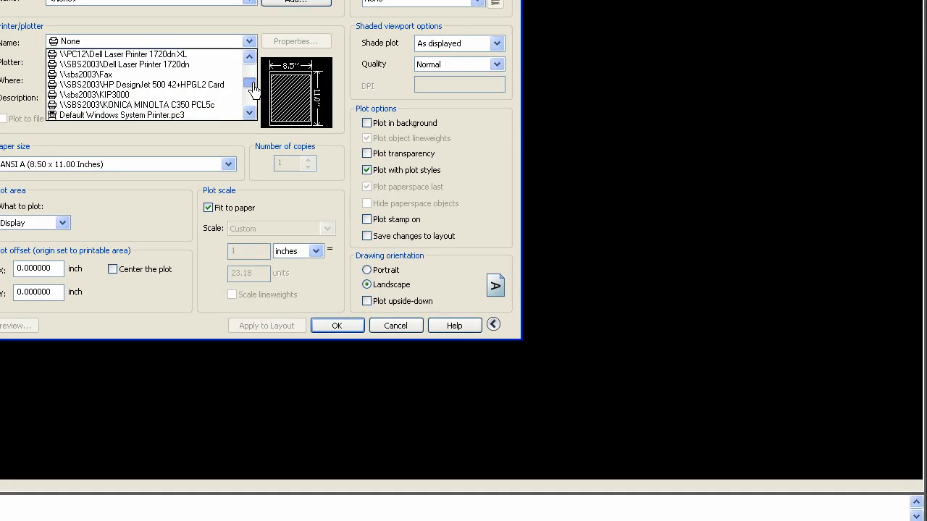
Step: Make the HP DesignJet 500 42+HPGL2 Card the plotter and begin choosing a paper size
{"action": "left_click", "coordinate": [142, 84]}
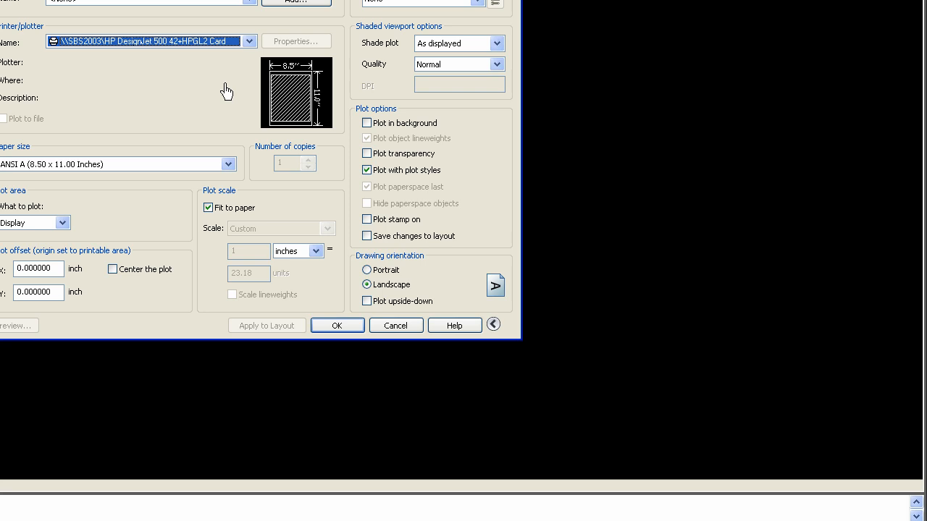
{"action": "mouse_move", "coordinate": [200, 195]}
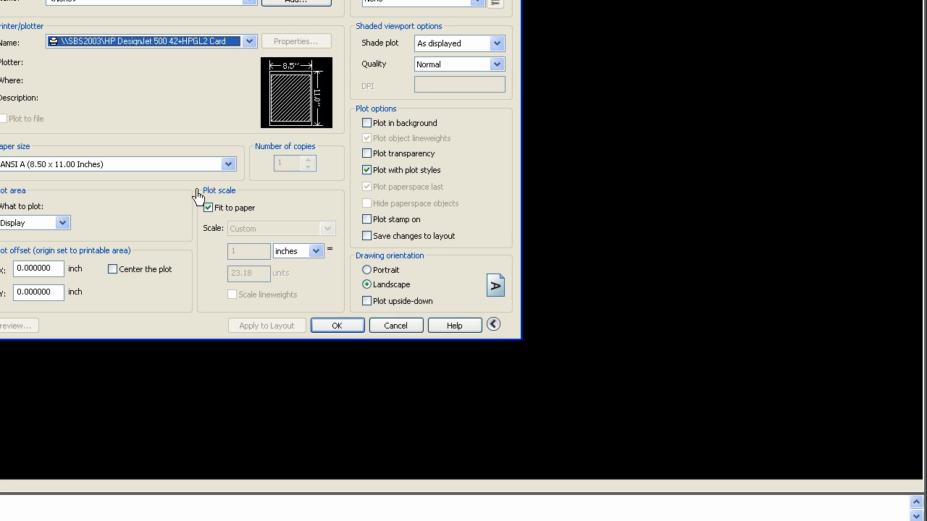
{"action": "mouse_move", "coordinate": [206, 147]}
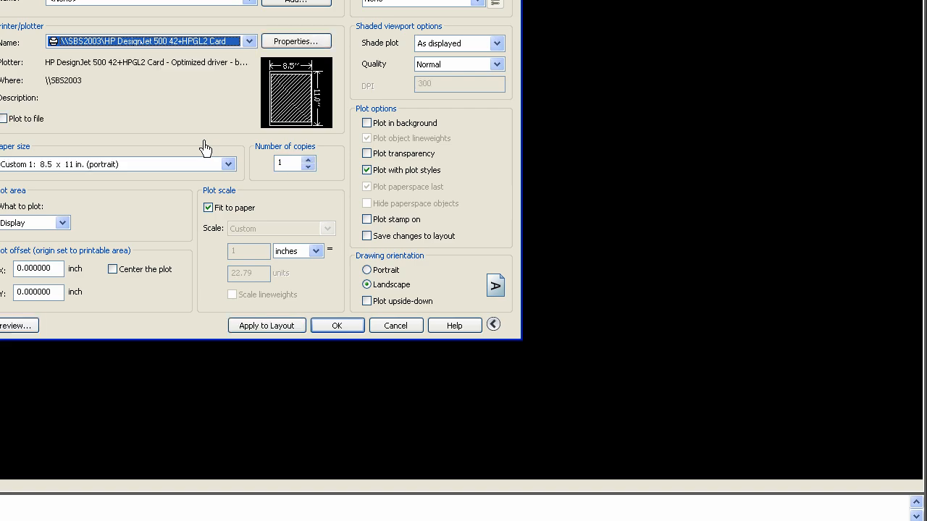
{"action": "left_click", "coordinate": [229, 165]}
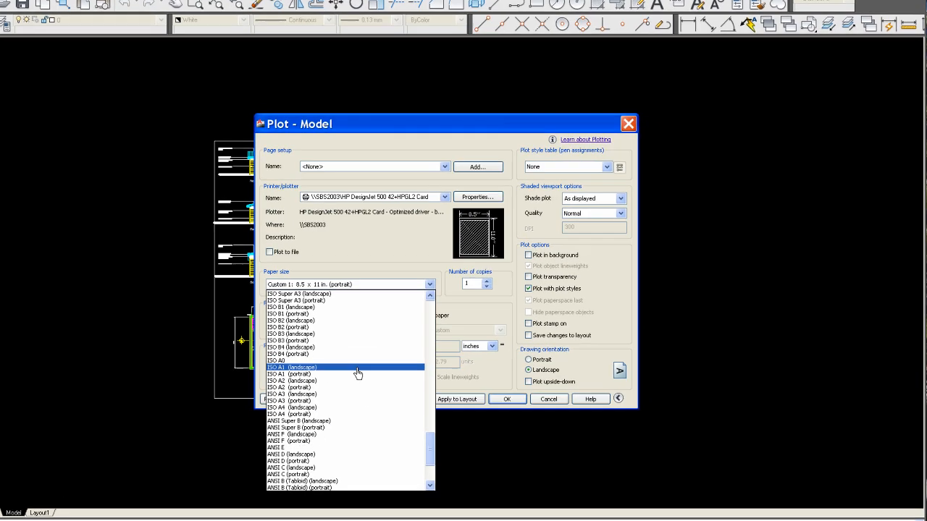
Step: Use ISO A1 (landscape) paper and plot a picked Window area of the model
{"action": "left_click", "coordinate": [292, 368]}
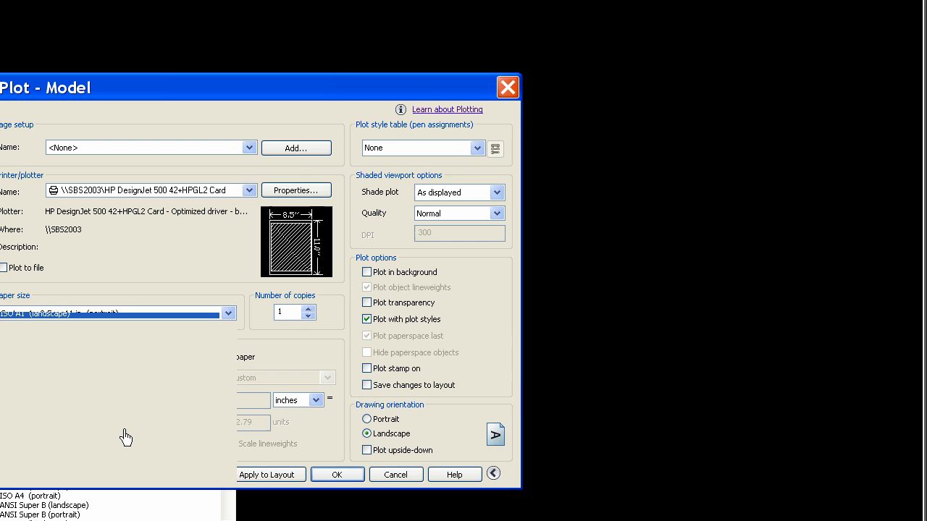
{"action": "mouse_move", "coordinate": [238, 399]}
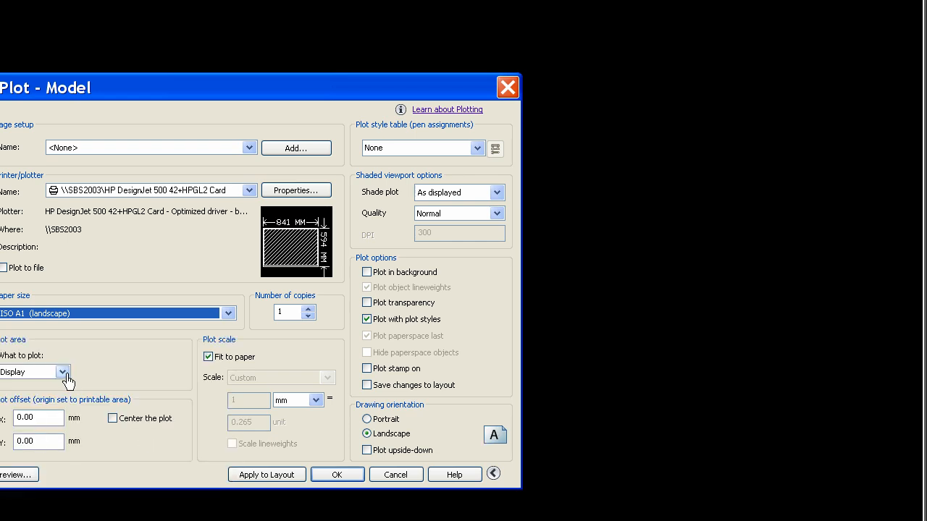
{"action": "left_click", "coordinate": [61, 371]}
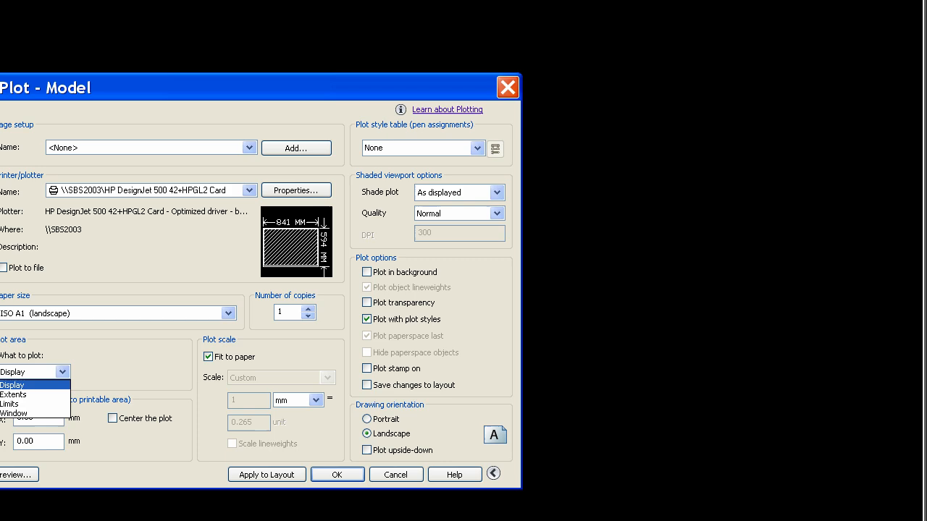
{"action": "left_click", "coordinate": [12, 385]}
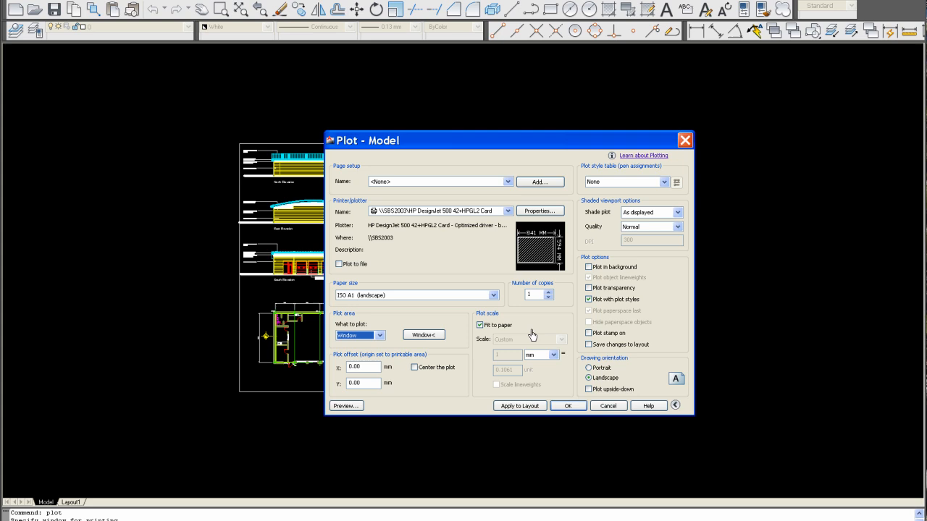
{"action": "mouse_move", "coordinate": [552, 262]}
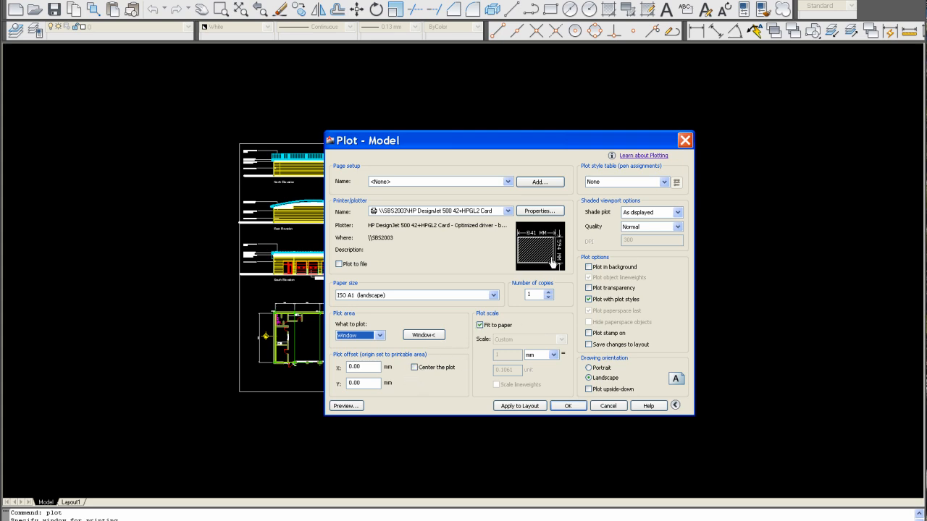
{"action": "mouse_move", "coordinate": [539, 267]}
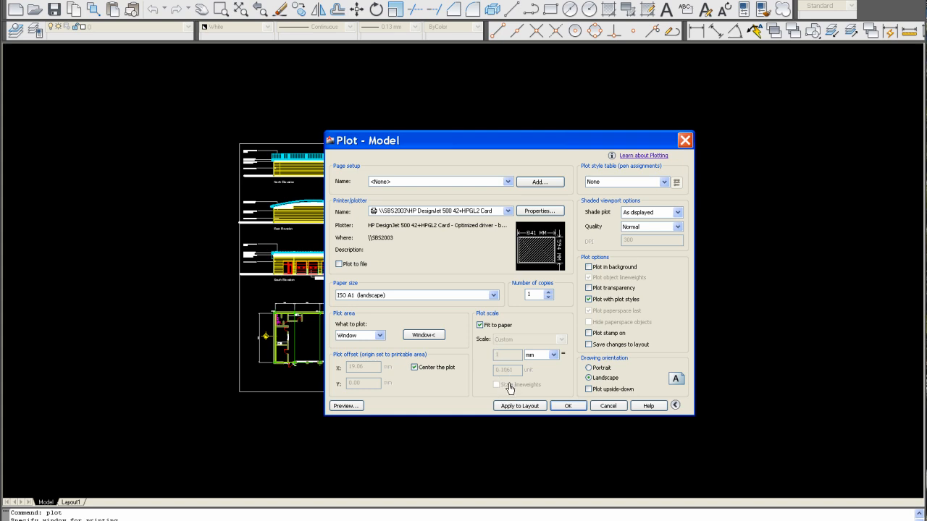
{"action": "mouse_move", "coordinate": [494, 342]}
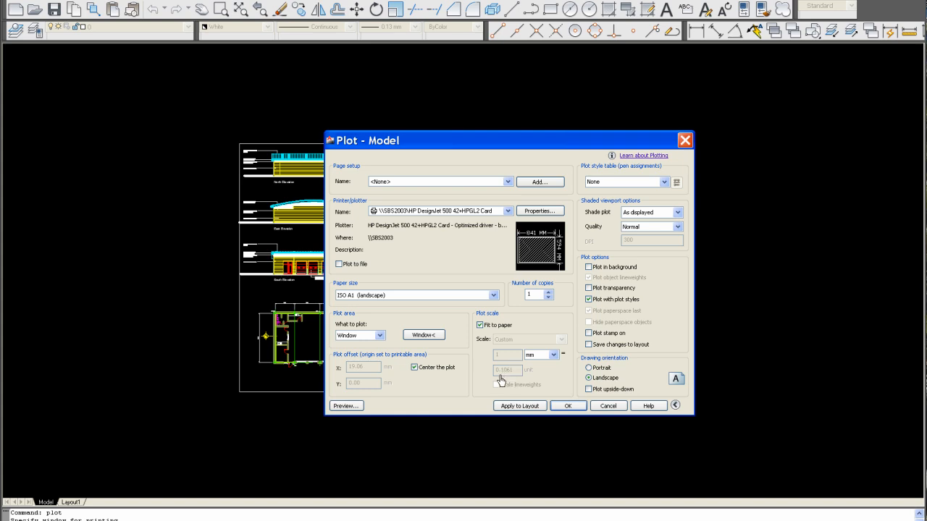
{"action": "mouse_move", "coordinate": [502, 380]}
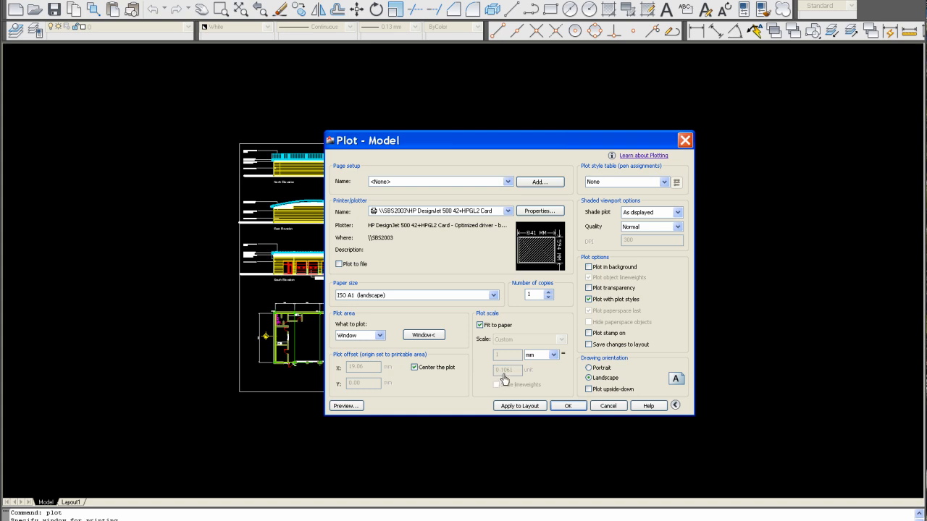
{"action": "mouse_move", "coordinate": [501, 382]}
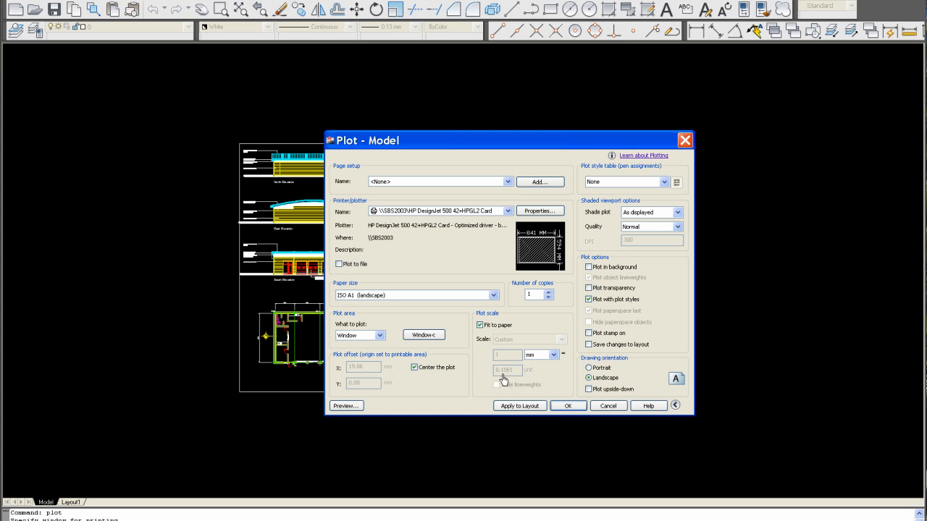
{"action": "mouse_move", "coordinate": [529, 374]}
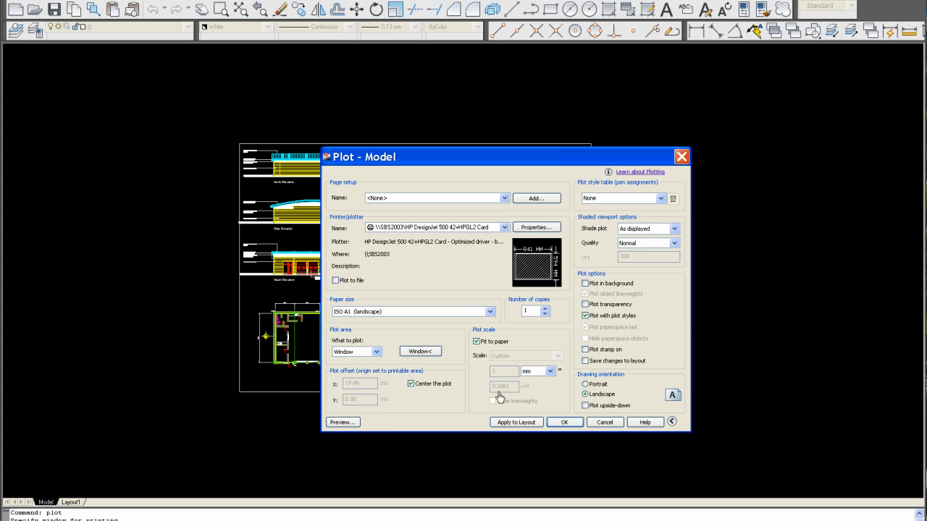
{"action": "mouse_move", "coordinate": [508, 393]}
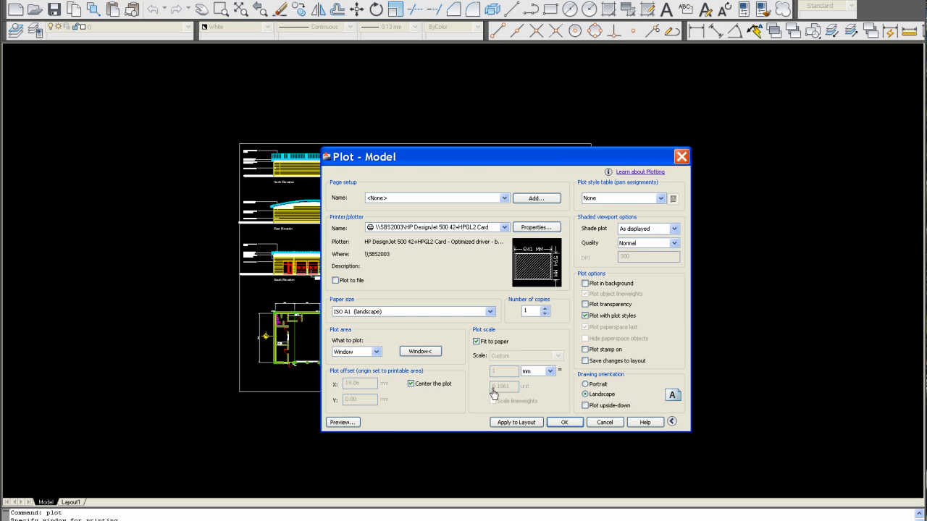
{"action": "mouse_move", "coordinate": [491, 400]}
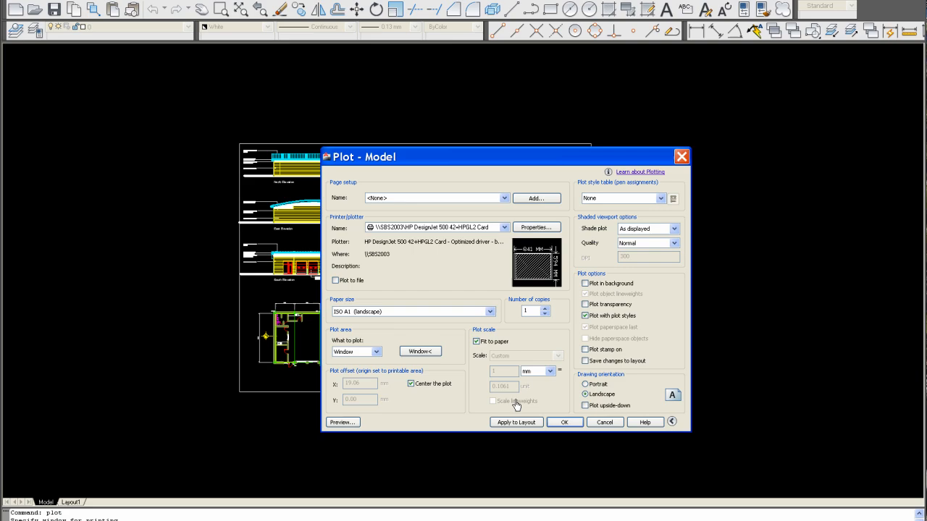
{"action": "mouse_move", "coordinate": [517, 390]}
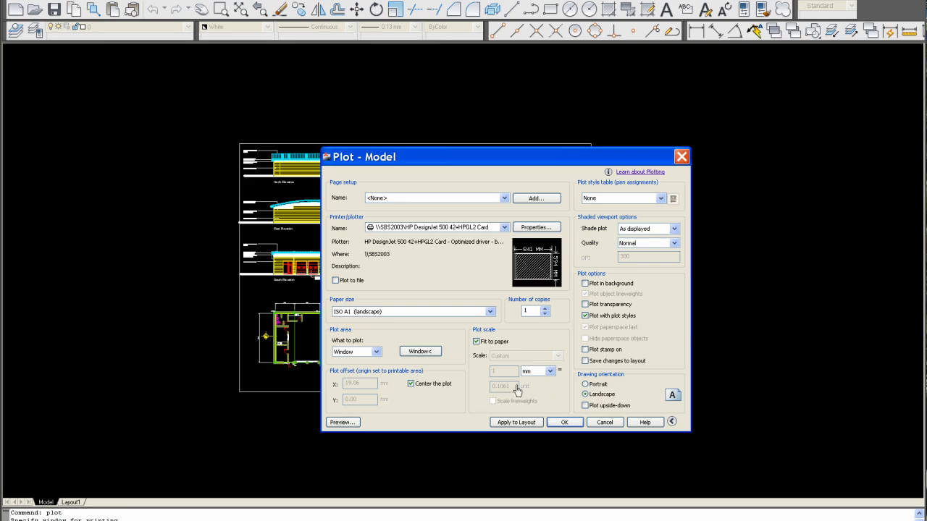
{"action": "mouse_move", "coordinate": [596, 252]}
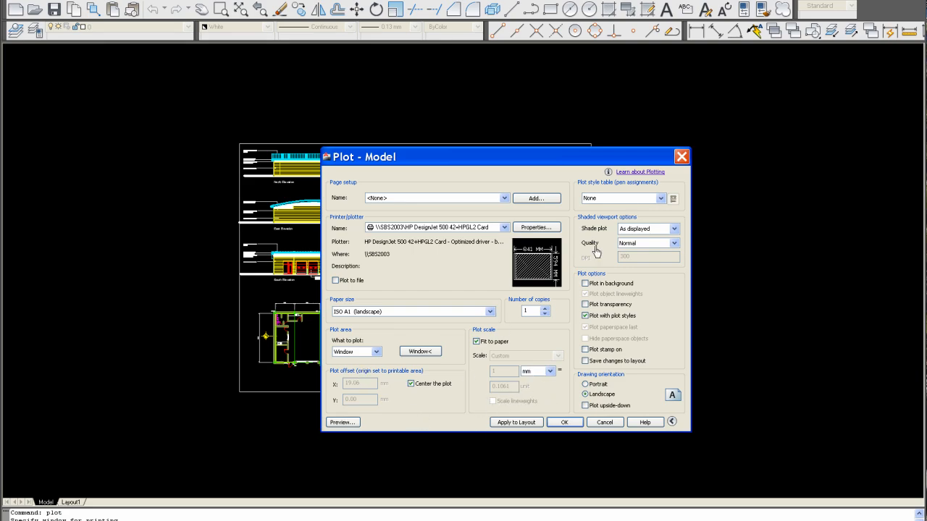
Step: Assign the monochrome.ctb plot style table and apply it to all layouts
{"action": "left_click", "coordinate": [660, 126]}
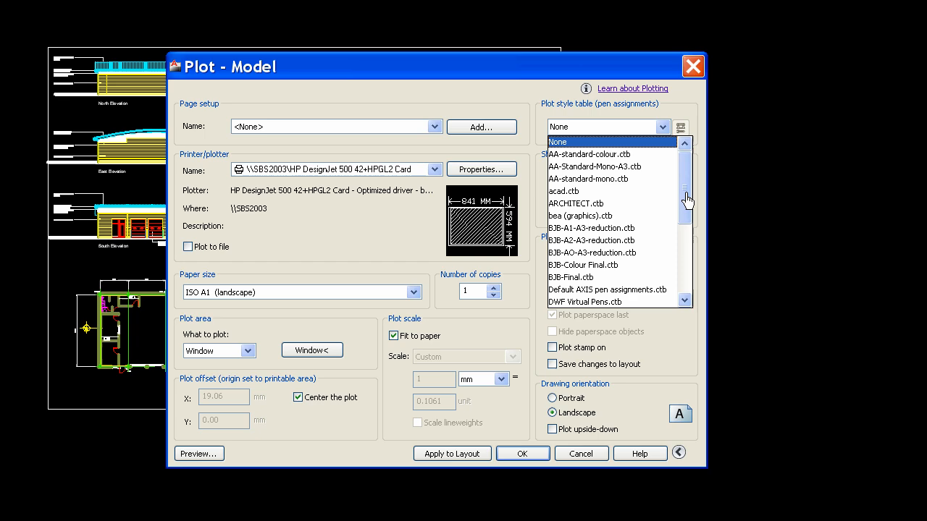
{"action": "scroll", "scroll_direction": "down", "scroll_amount": 3}
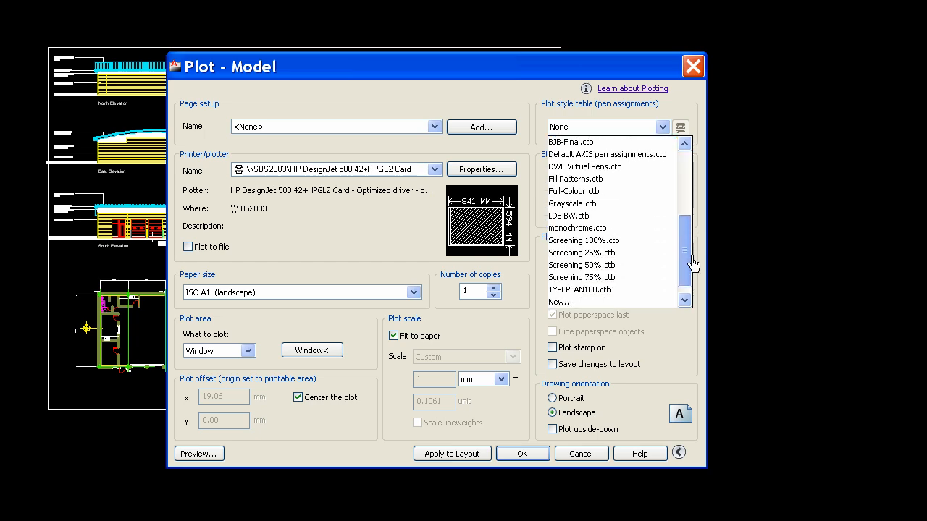
{"action": "left_click", "coordinate": [576, 228]}
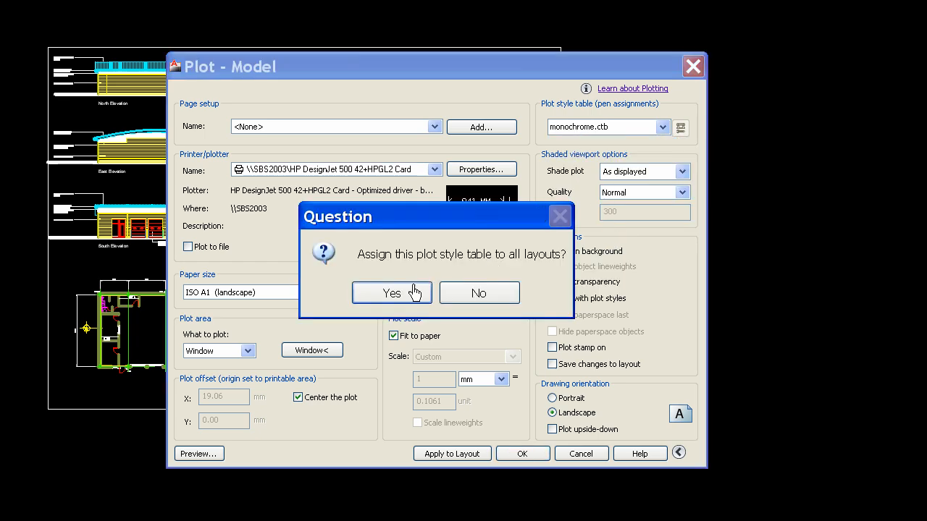
{"action": "left_click", "coordinate": [391, 293]}
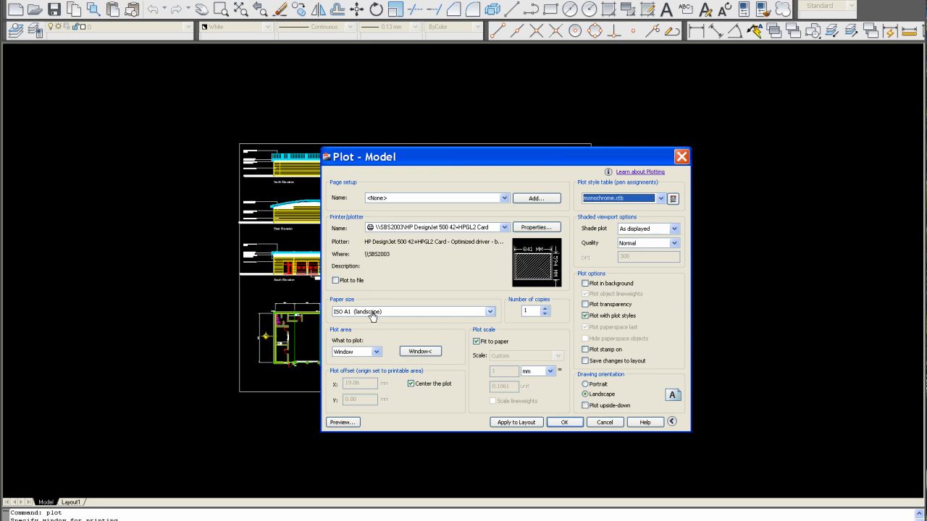
{"action": "mouse_move", "coordinate": [342, 423]}
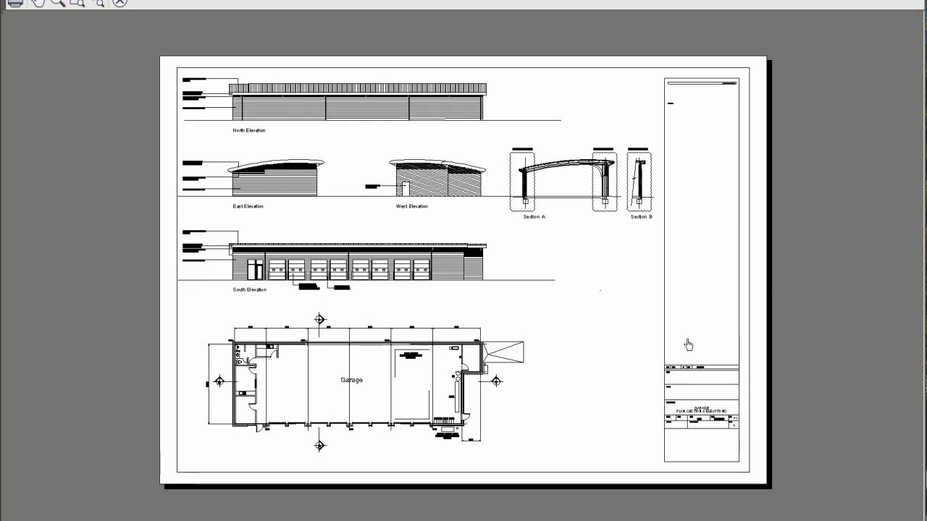
{"action": "mouse_move", "coordinate": [719, 356]}
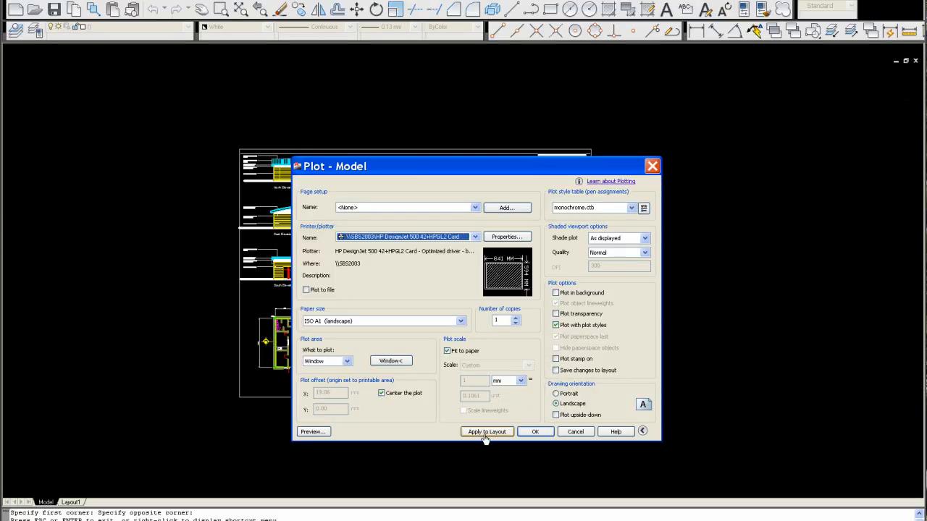
Step: Apply the plot settings to the Model layout
{"action": "left_click", "coordinate": [487, 432]}
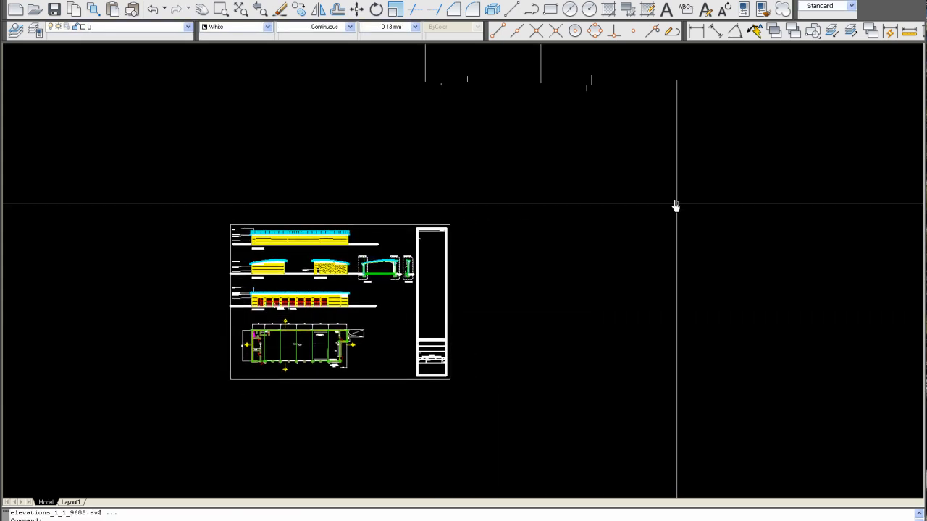
{"action": "mouse_move", "coordinate": [568, 360]}
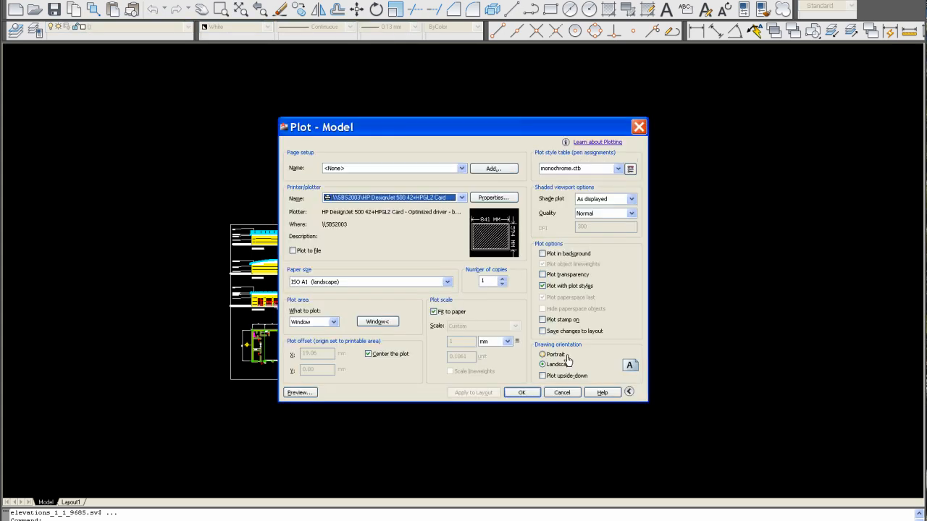
{"action": "left_click", "coordinate": [542, 365]}
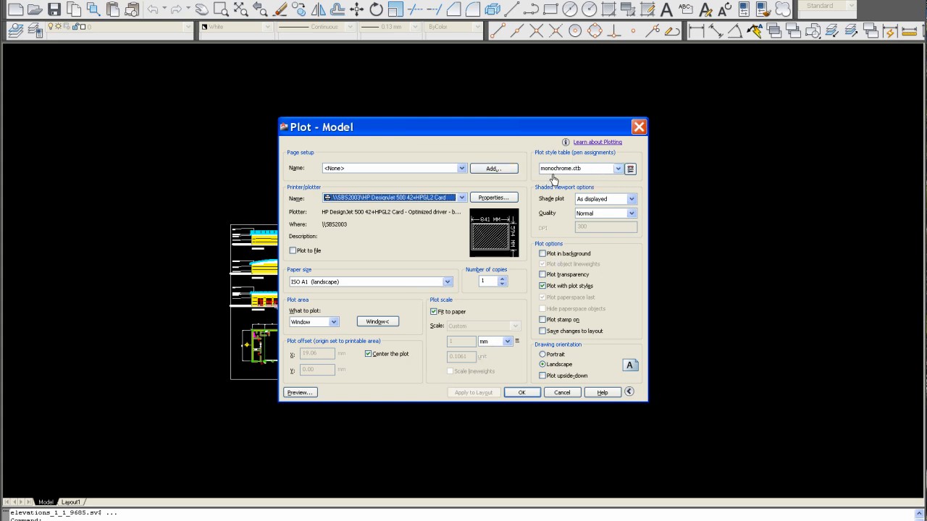
{"action": "left_click", "coordinate": [377, 321]}
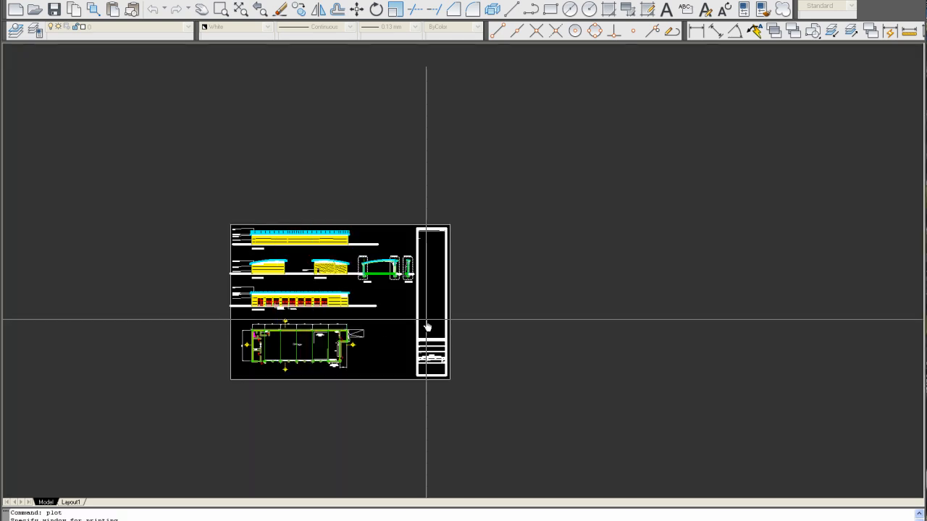